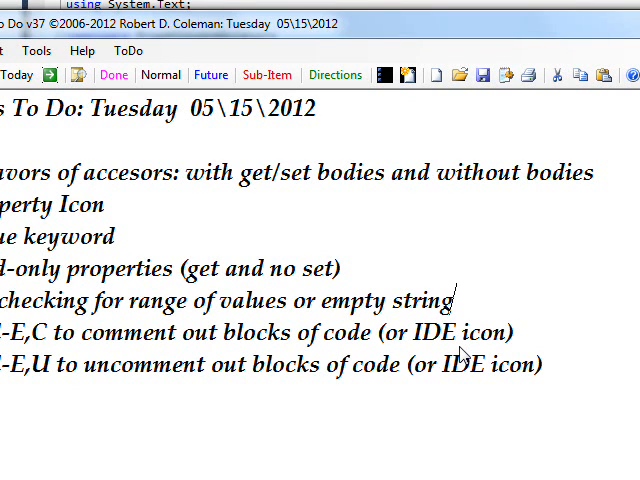
pyautogui.moveTo(270, 330)
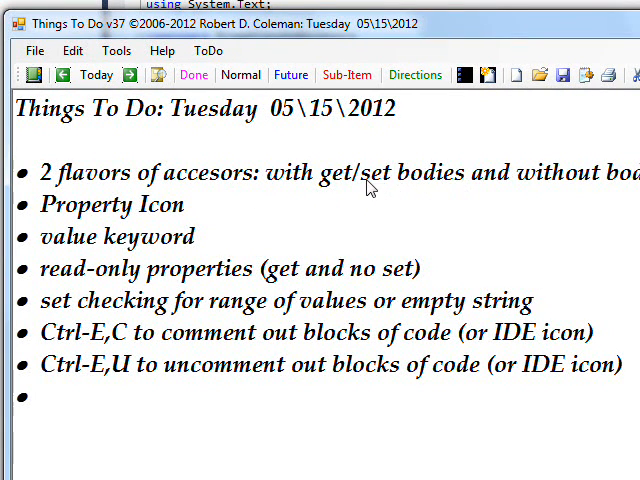
pyautogui.moveTo(424, 192)
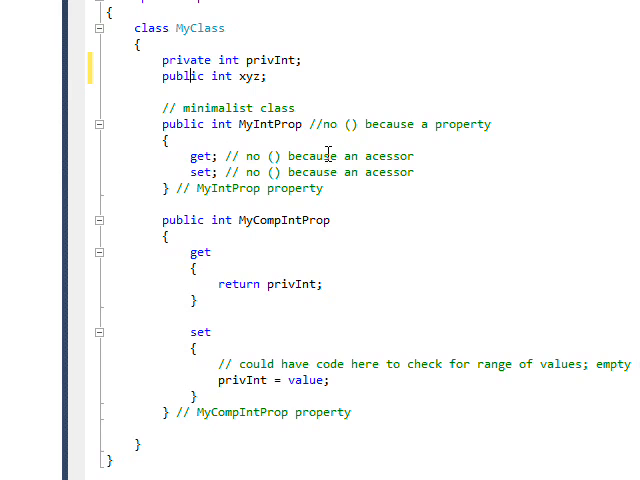
pyautogui.moveTo(296, 130)
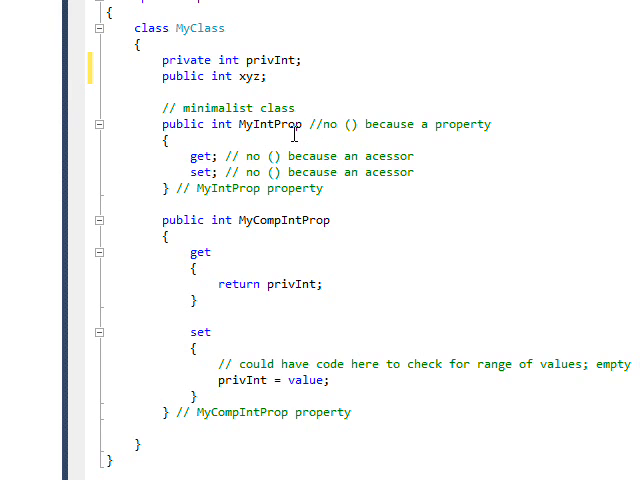
pyautogui.moveTo(288, 132)
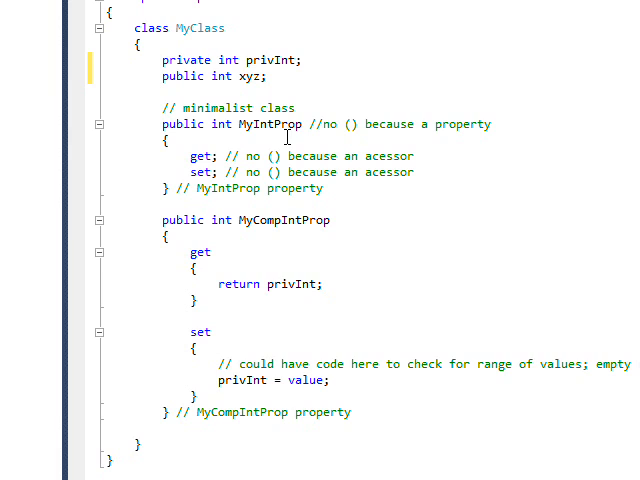
pyautogui.moveTo(224, 124)
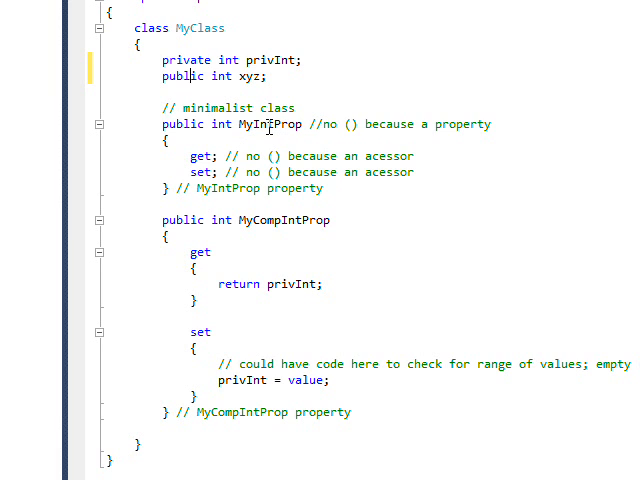
pyautogui.moveTo(272, 172)
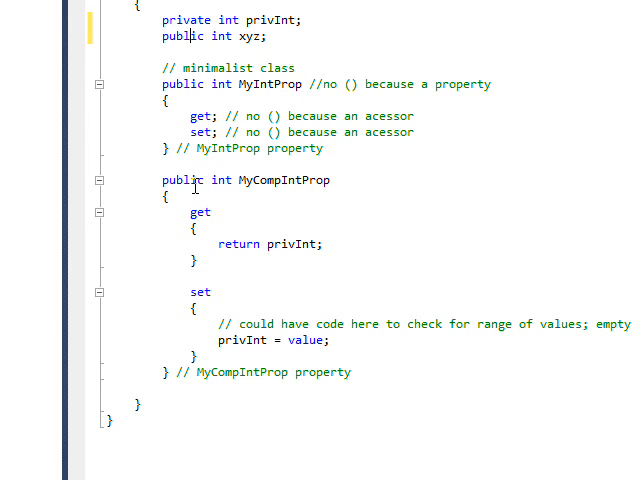
pyautogui.moveTo(216, 228)
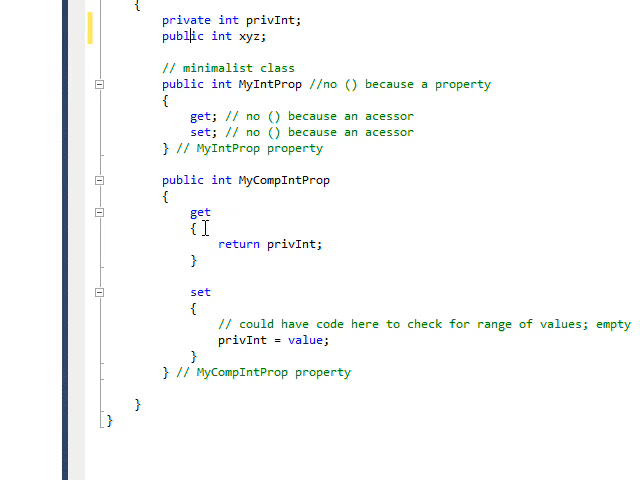
pyautogui.moveTo(252, 256)
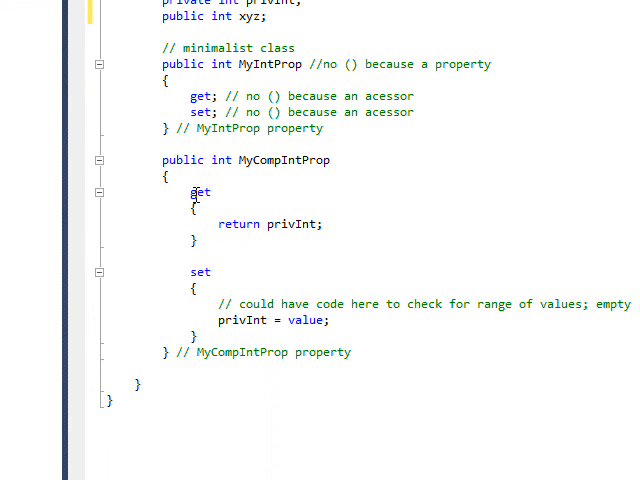
# Step: Review btnTestPnA_Click and btnTestBodiless_Click in Form1.cs, then return to MyClass.cs fields
pyautogui.doubleClick(238, 224)
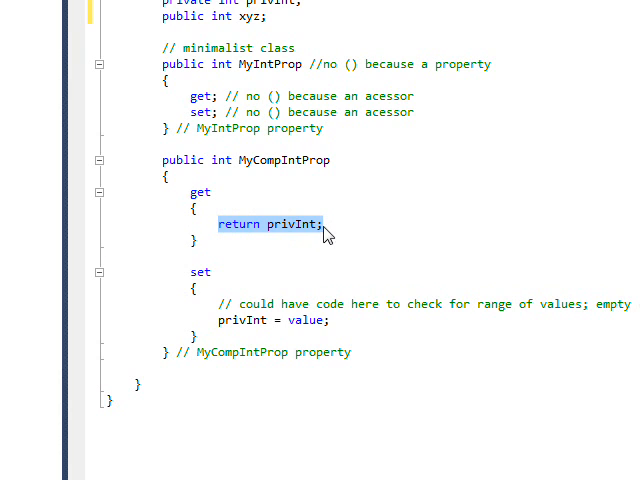
pyautogui.click(212, 312)
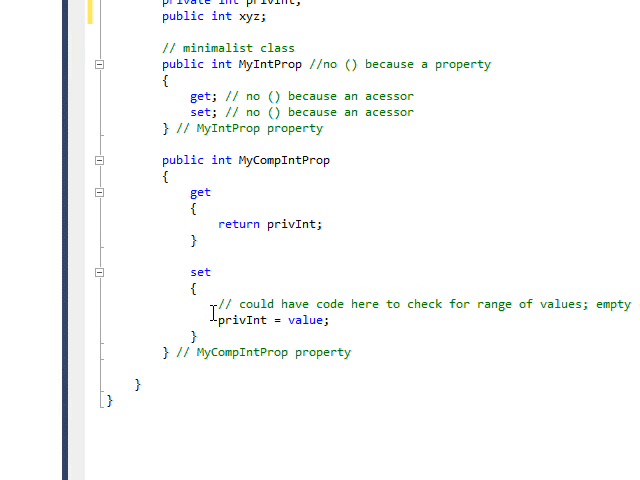
pyautogui.doubleClick(240, 320)
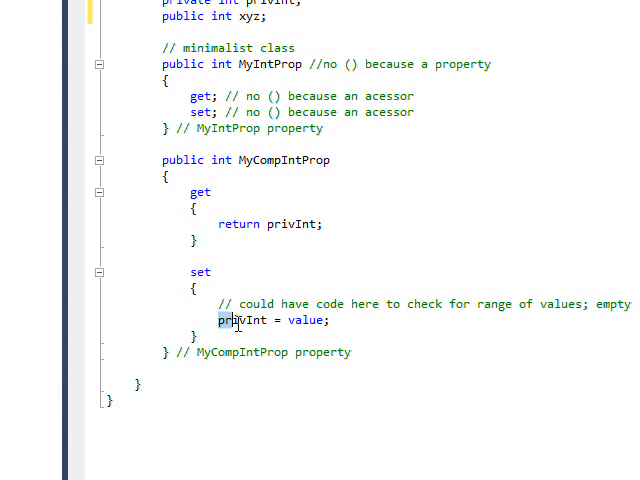
pyautogui.tripleClick(270, 320)
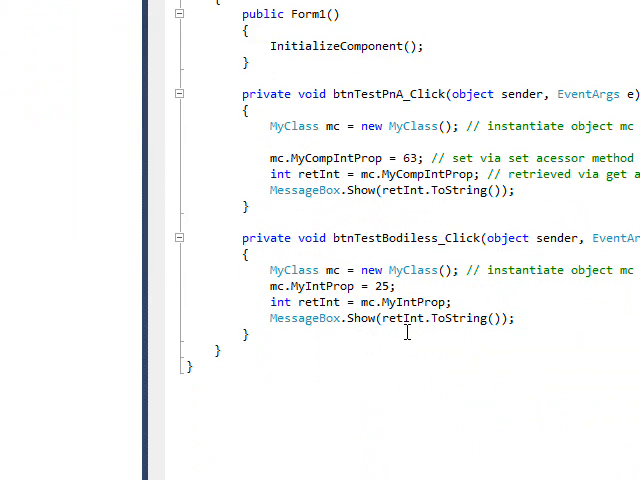
pyautogui.moveTo(406, 208)
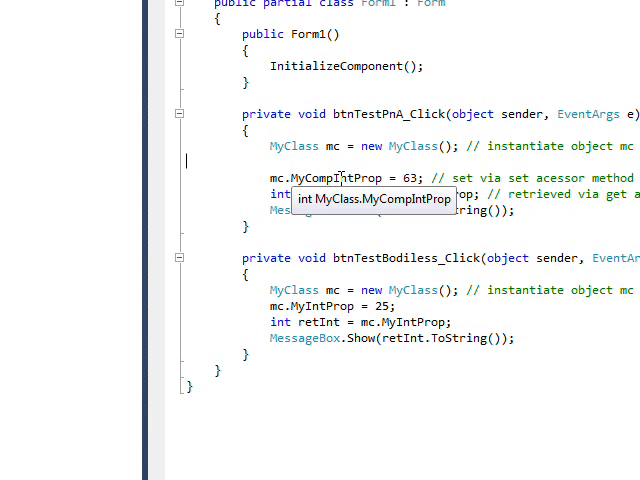
pyautogui.moveTo(384, 144)
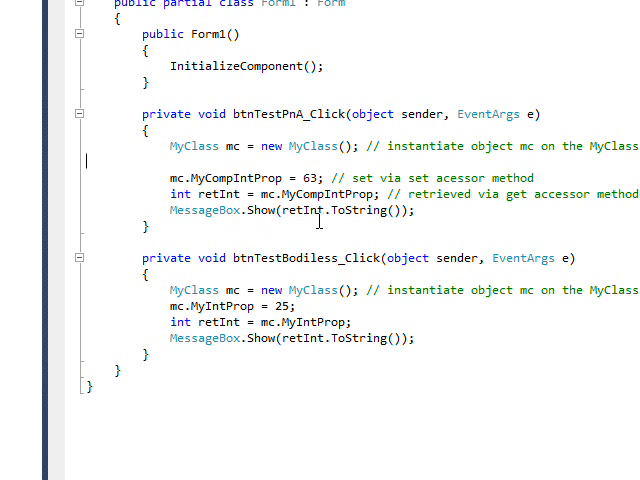
pyautogui.scroll(3)
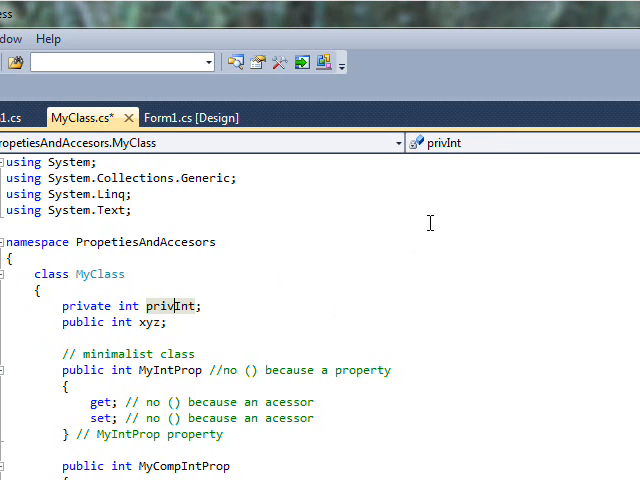
pyautogui.moveTo(428, 148)
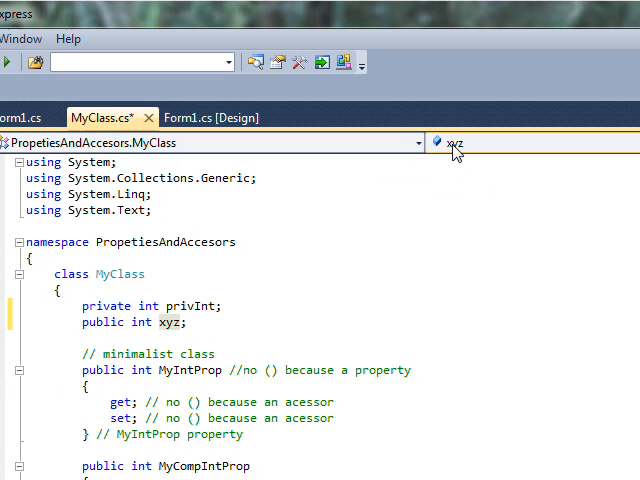
pyautogui.moveTo(440, 150)
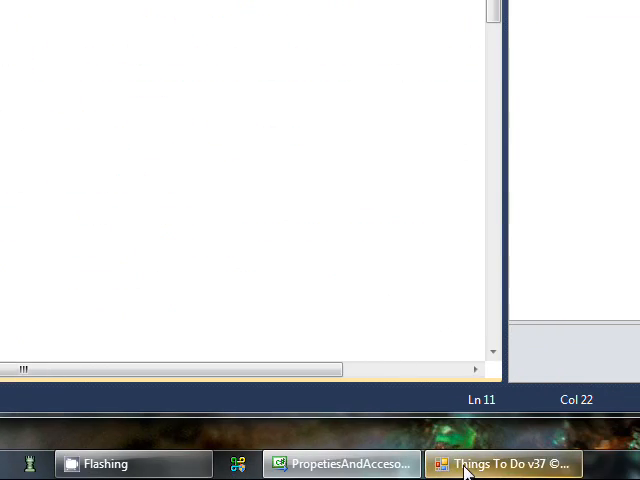
# Step: Bring the Things To Do list window to the front from the taskbar
pyautogui.click(504, 464)
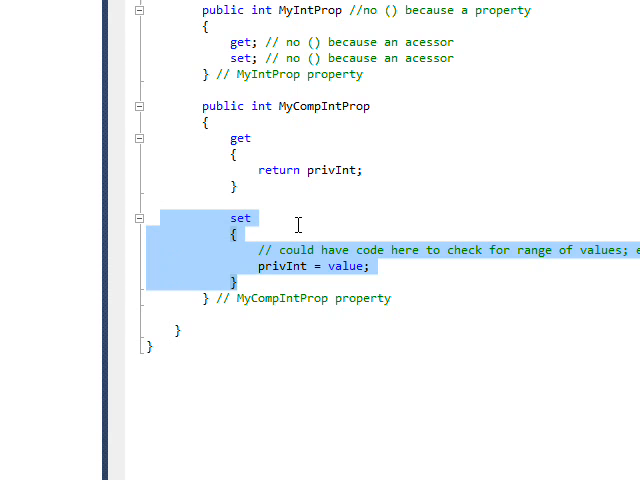
# Step: Scroll MyClass.cs to highlight MyCompIntProp's set accessor and its privInt = value assignment
pyautogui.scroll(3)
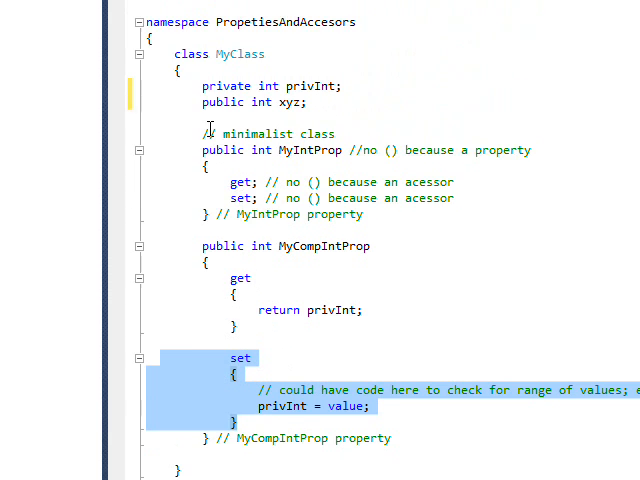
pyautogui.scroll(-3)
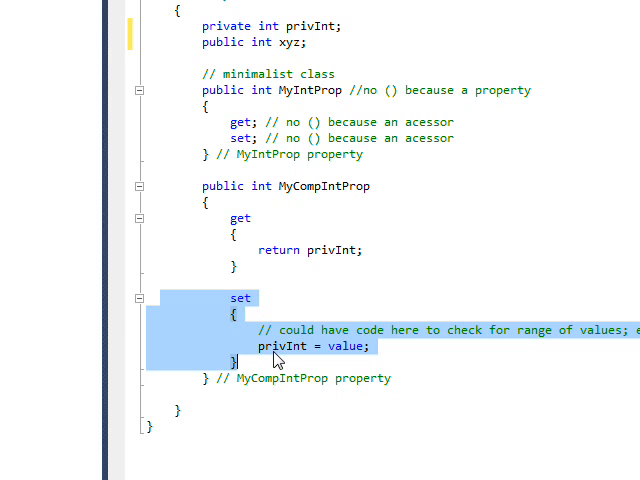
pyautogui.moveTo(284, 352)
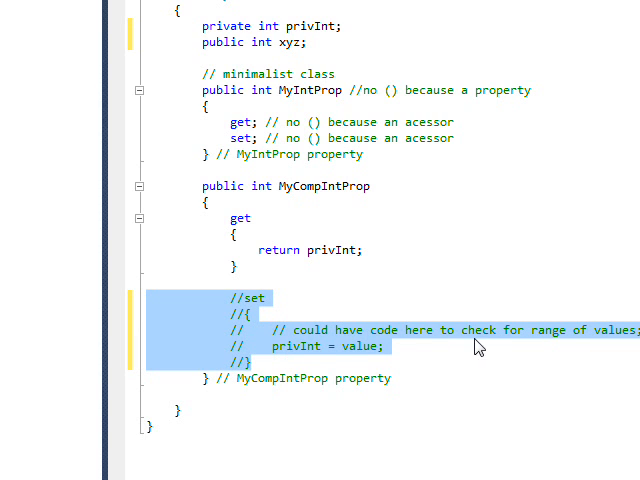
pyautogui.moveTo(284, 256)
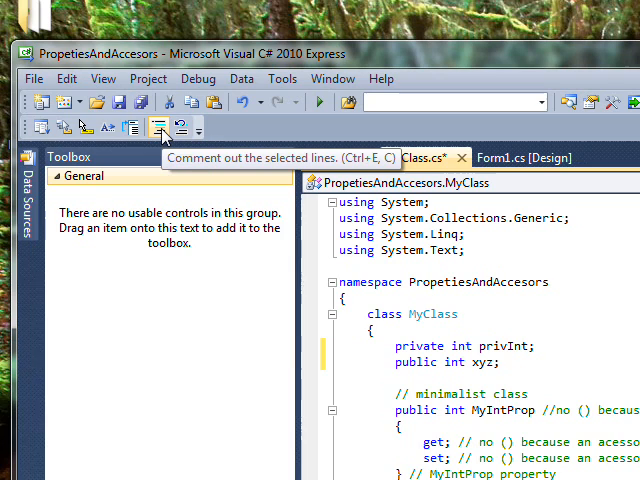
pyautogui.moveTo(180, 128)
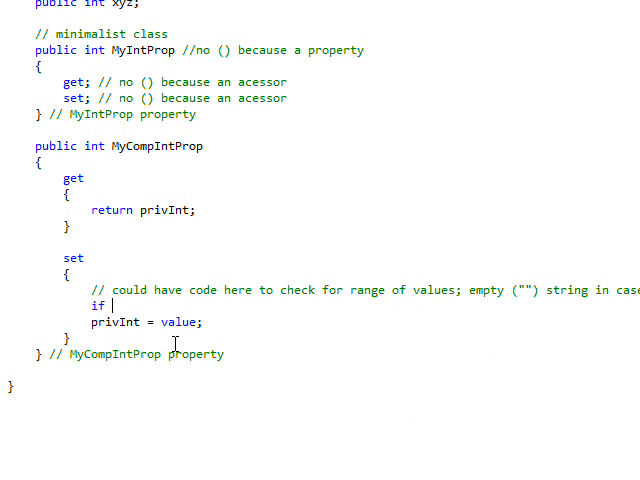
# Step: Guard the privInt assignment with if (value > 0 && value < 10) and begin an else branch
pyautogui.write('(')
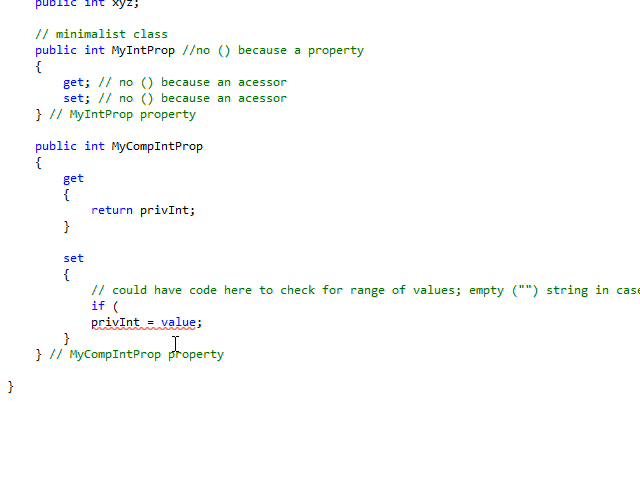
pyautogui.write('value >')
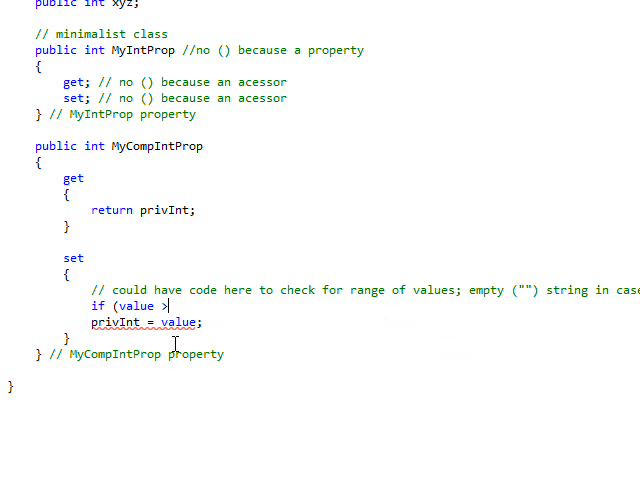
pyautogui.write('0 &&')
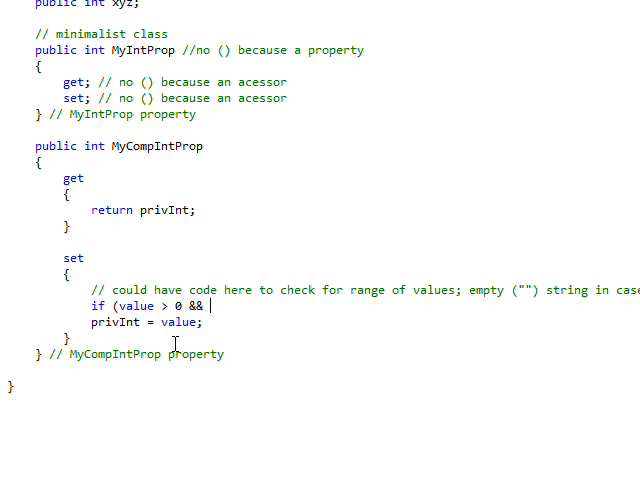
pyautogui.write('vale')
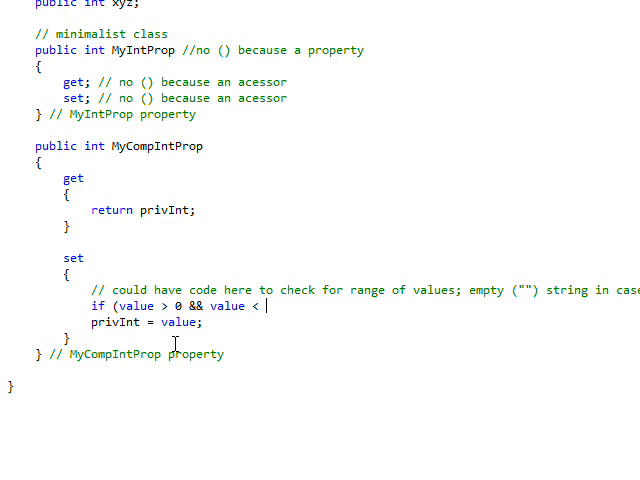
pyautogui.write('10')
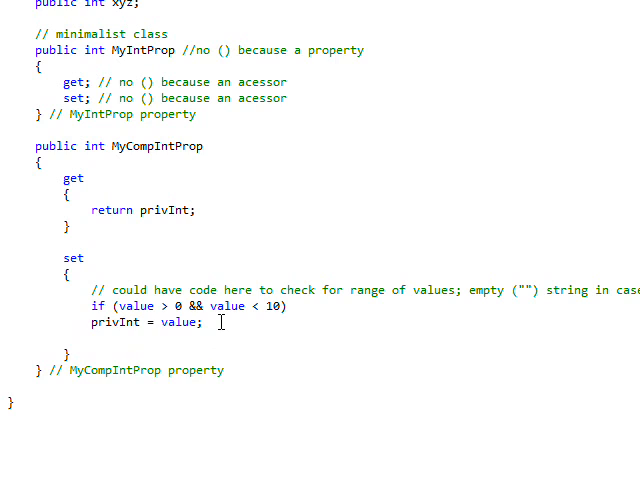
pyautogui.write('else')
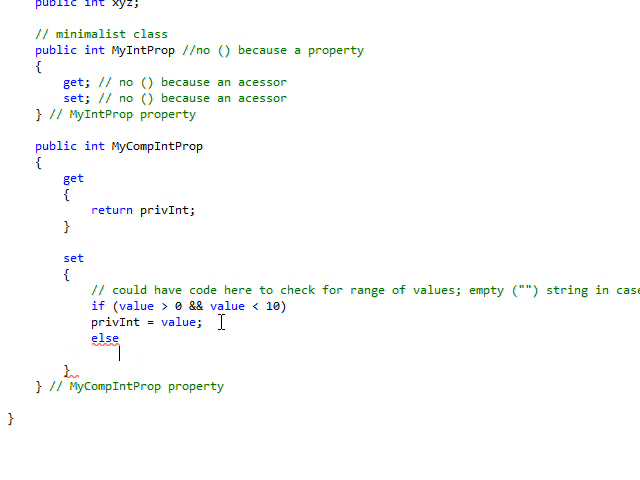
# Step: In the else branch, expand the mbox snippet into MessageBox.Show("Invalid value for Property")
pyautogui.write('mb')
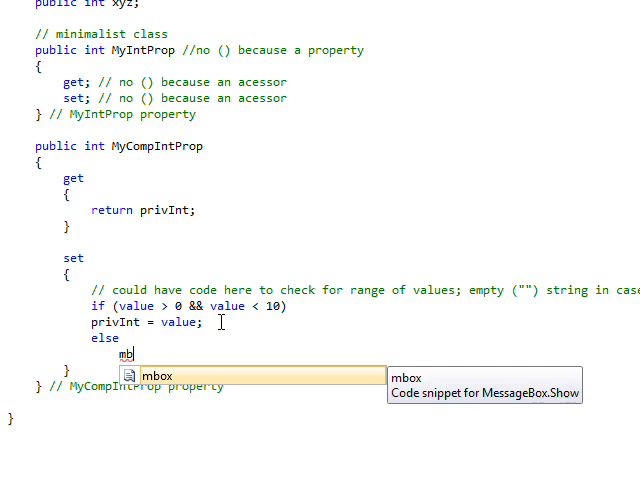
pyautogui.press('Tab')
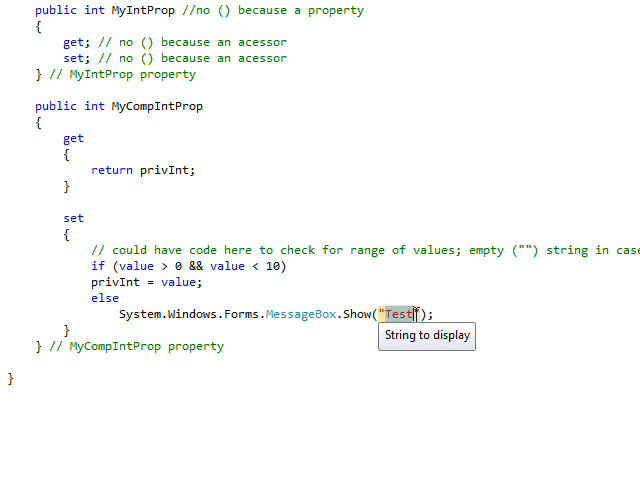
pyautogui.write('Inval')
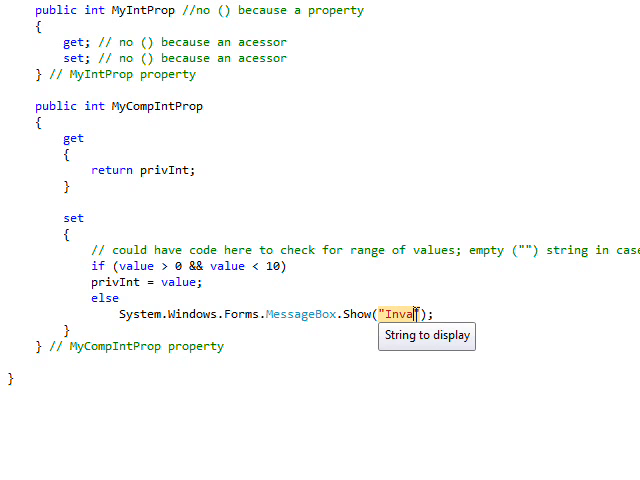
pyautogui.write('lid')
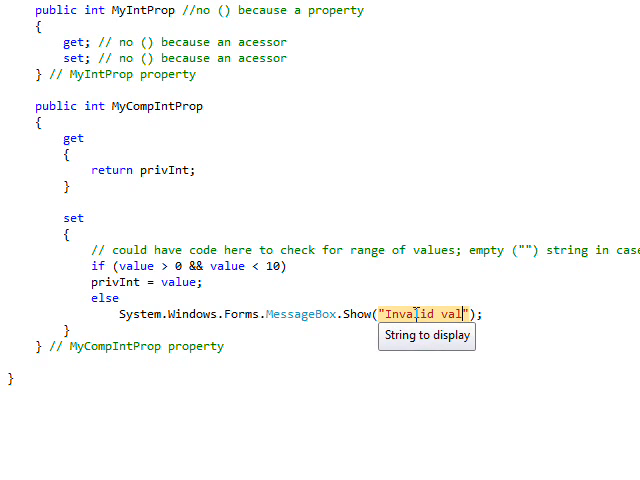
pyautogui.write('value for')
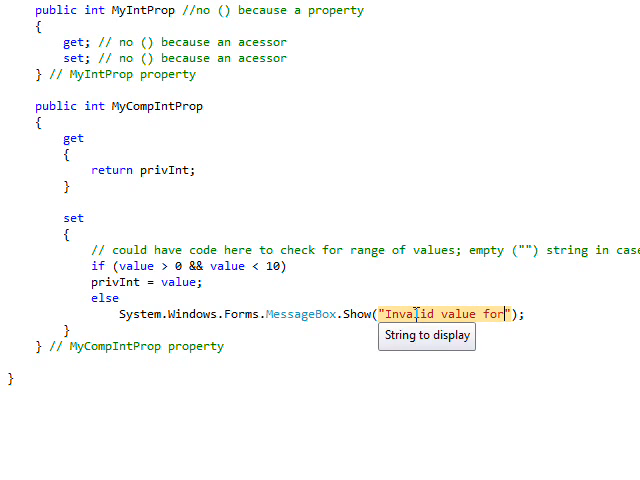
pyautogui.write('Prop')
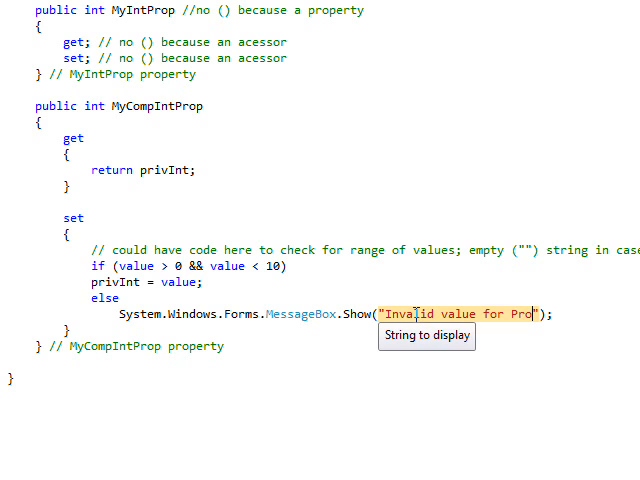
pyautogui.write('erty')
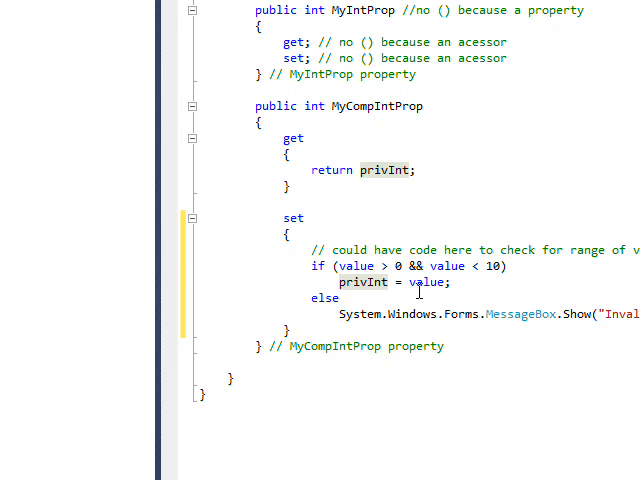
pyautogui.moveTo(468, 280)
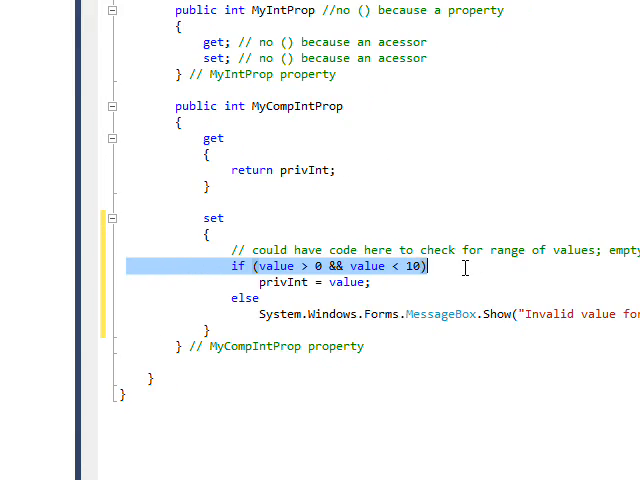
# Step: Delete the if (value > 0 && value < 10) line from the set accessor
pyautogui.press('Delete')
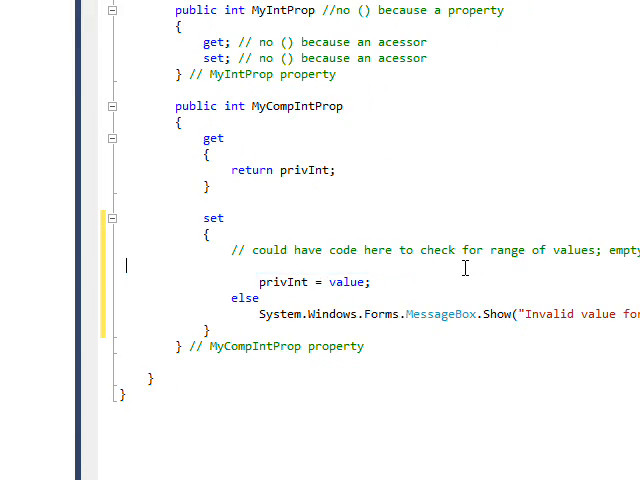